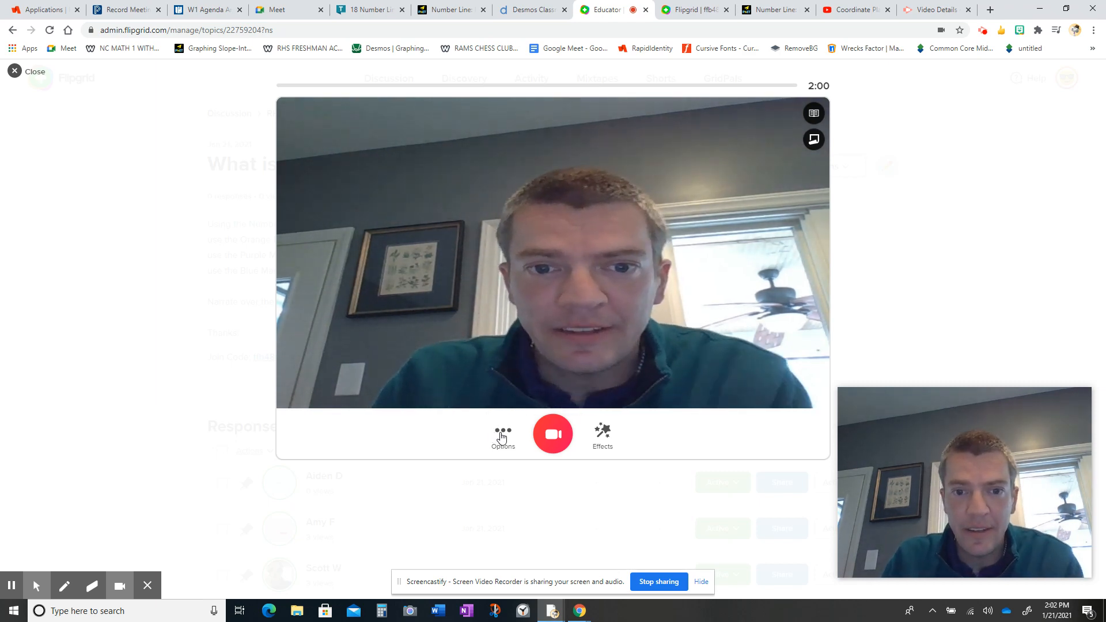
Switch the Flipgrid recorder from webcam to screen recording via Options.
{"action": "left_click", "coordinate": [502, 434]}
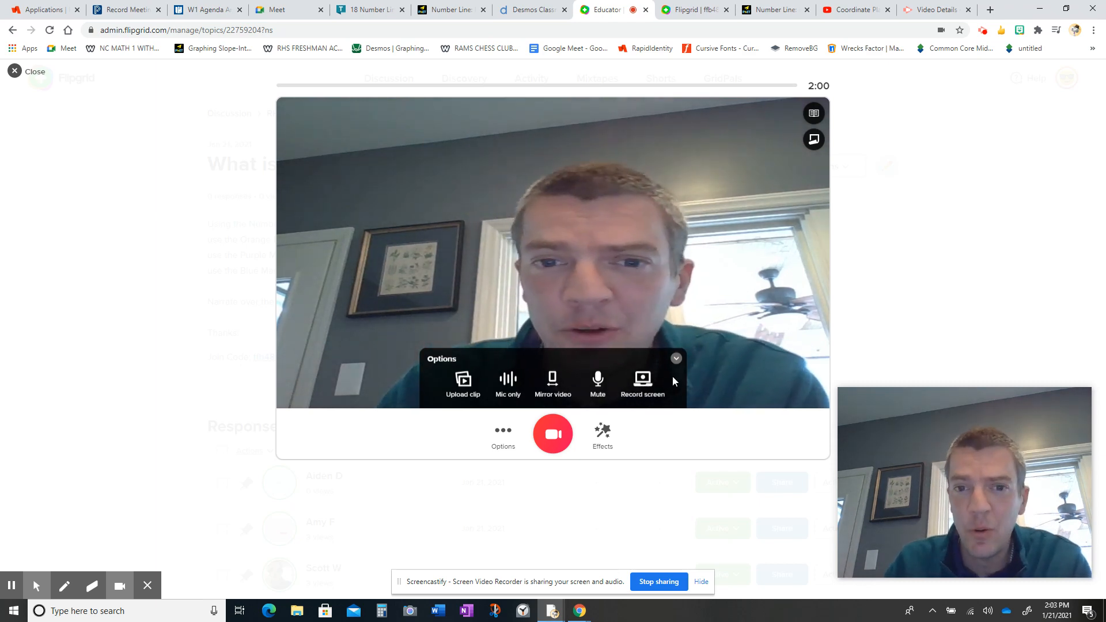
{"action": "left_click", "coordinate": [641, 384]}
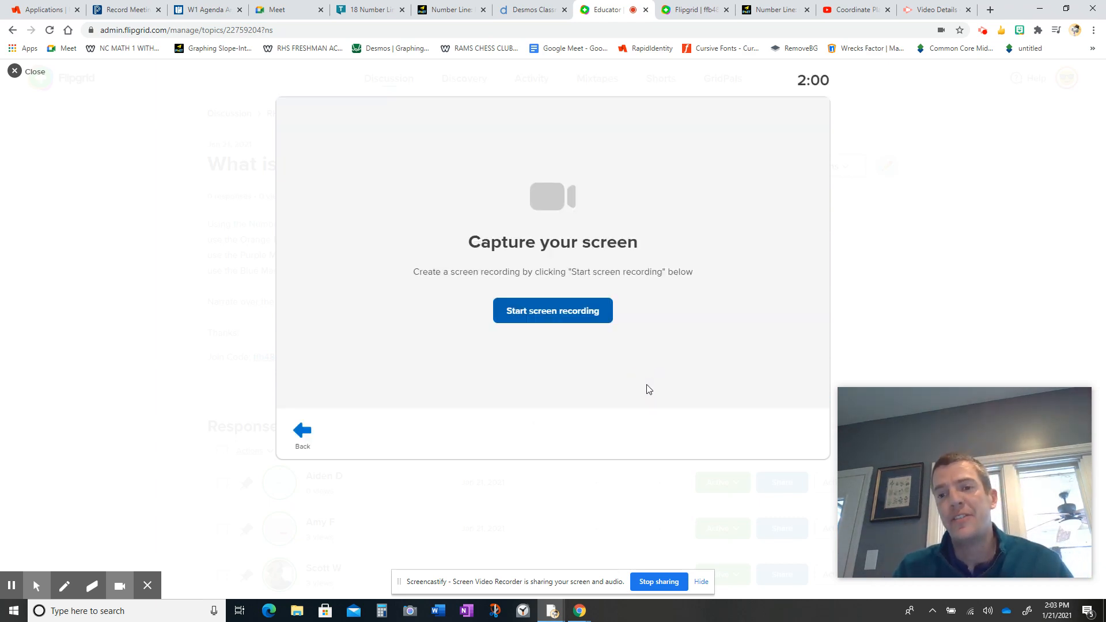
{"action": "mouse_move", "coordinate": [633, 351]}
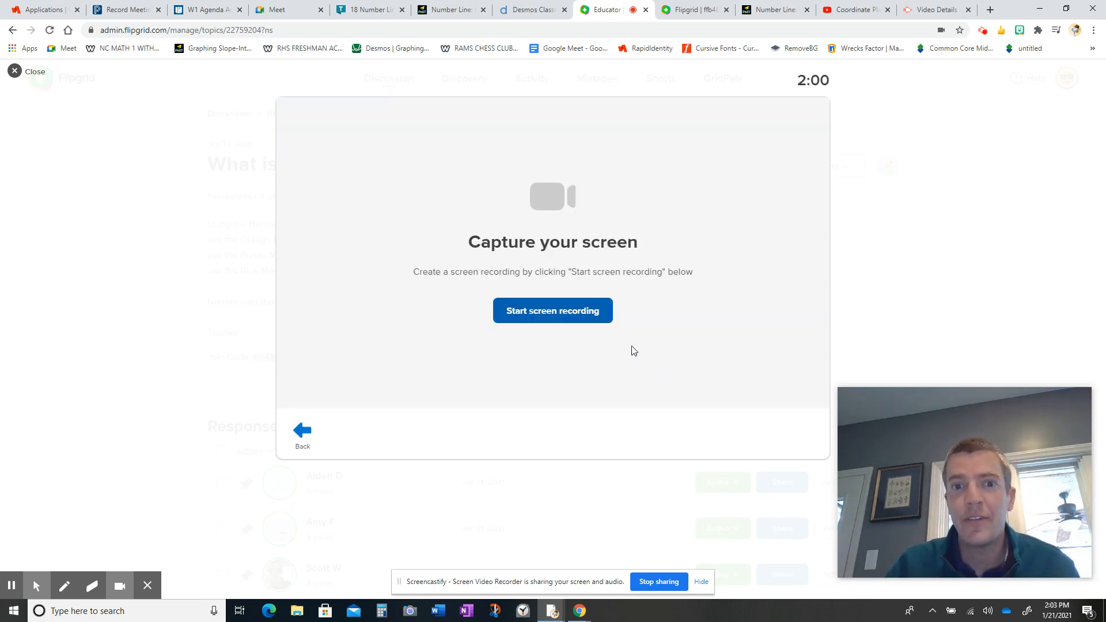
{"action": "mouse_move", "coordinate": [552, 310]}
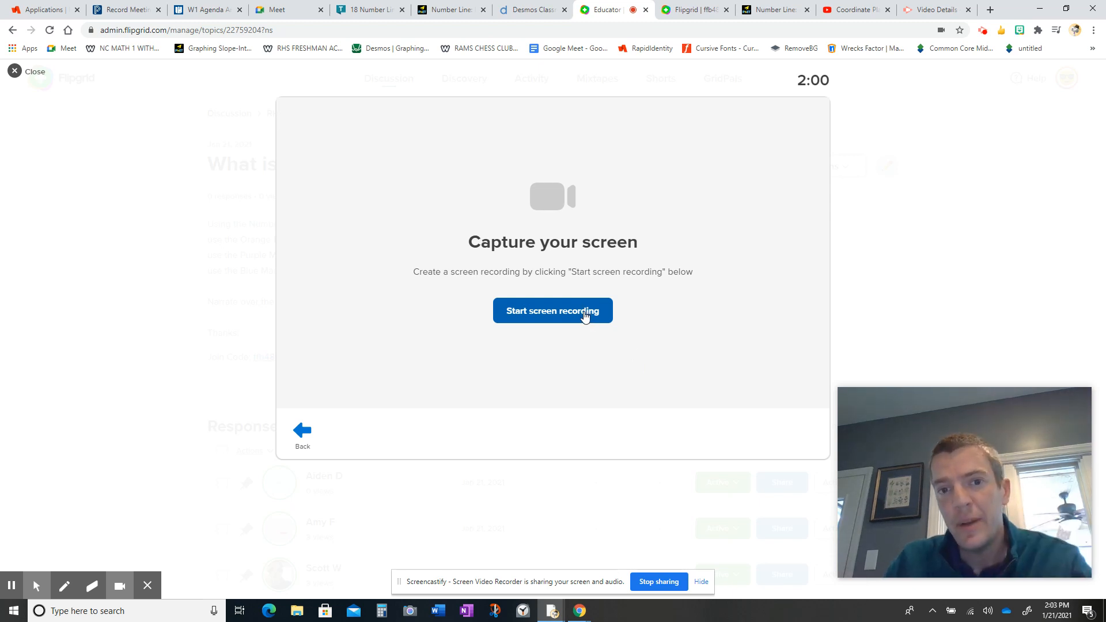
Start the screen recording to bring up the browser's share chooser.
{"action": "left_click", "coordinate": [553, 310]}
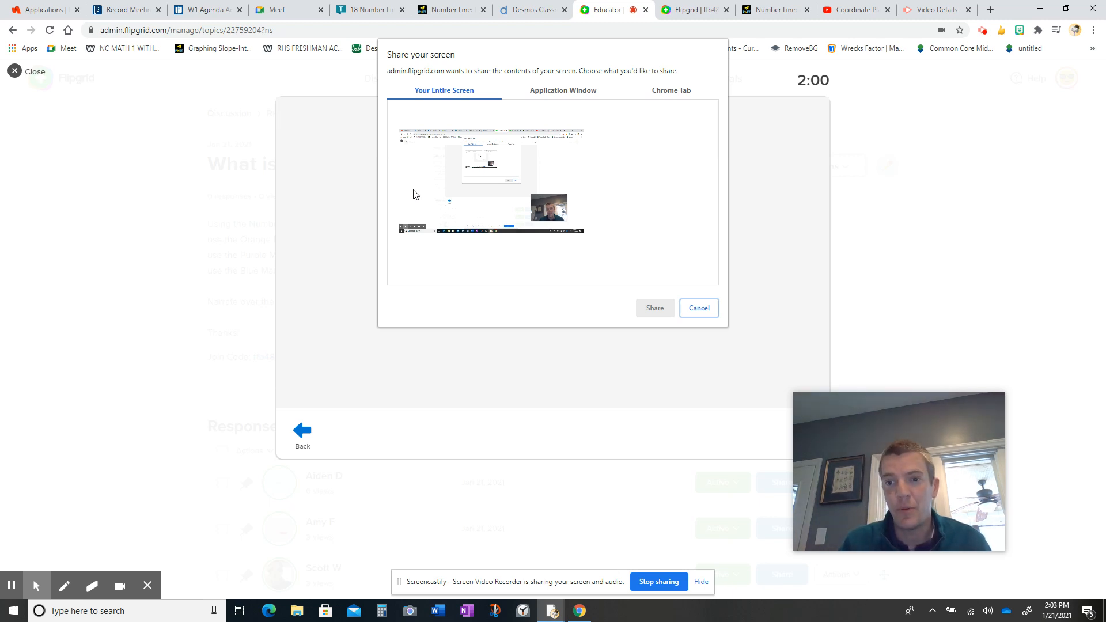
{"action": "mouse_move", "coordinate": [621, 97]}
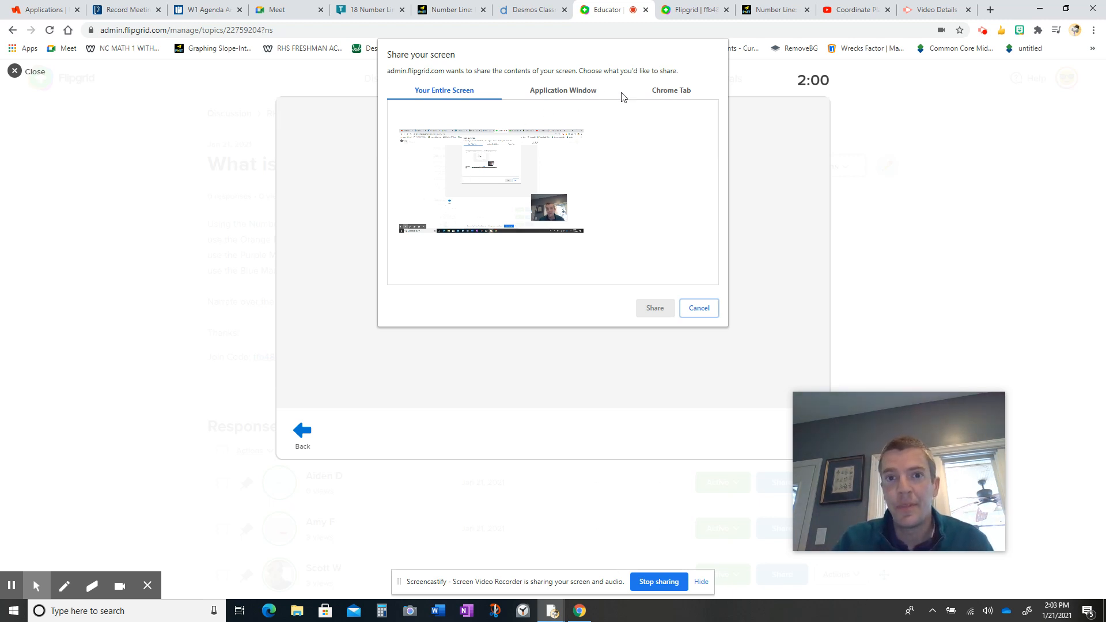
{"action": "mouse_move", "coordinate": [681, 92]}
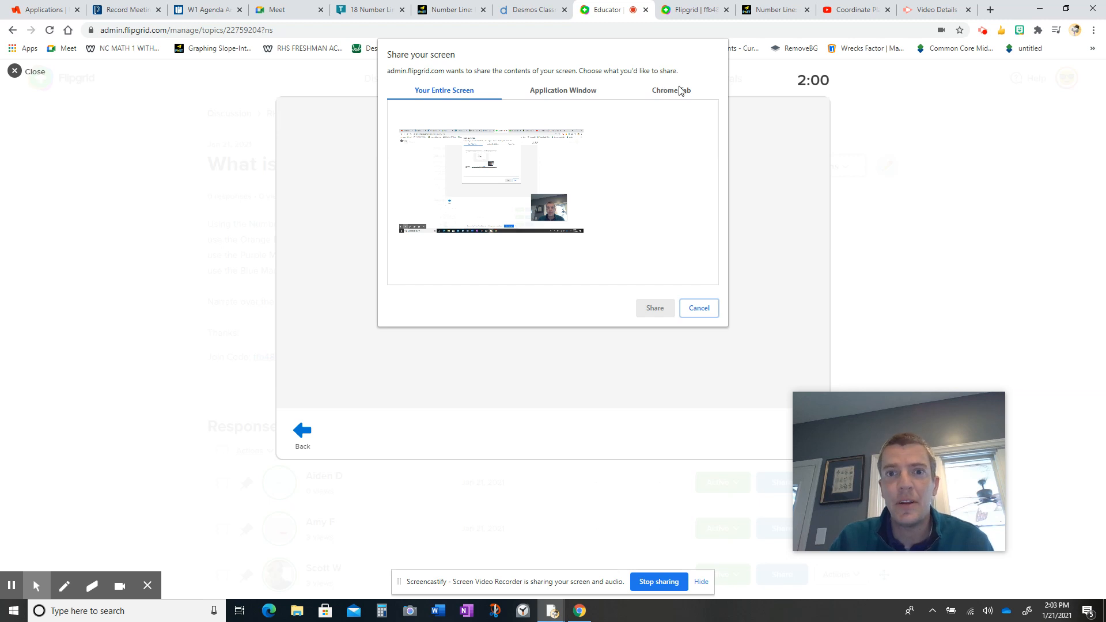
Share the Number Line: Integers Chrome tab as the recorded screen.
{"action": "left_click", "coordinate": [562, 90]}
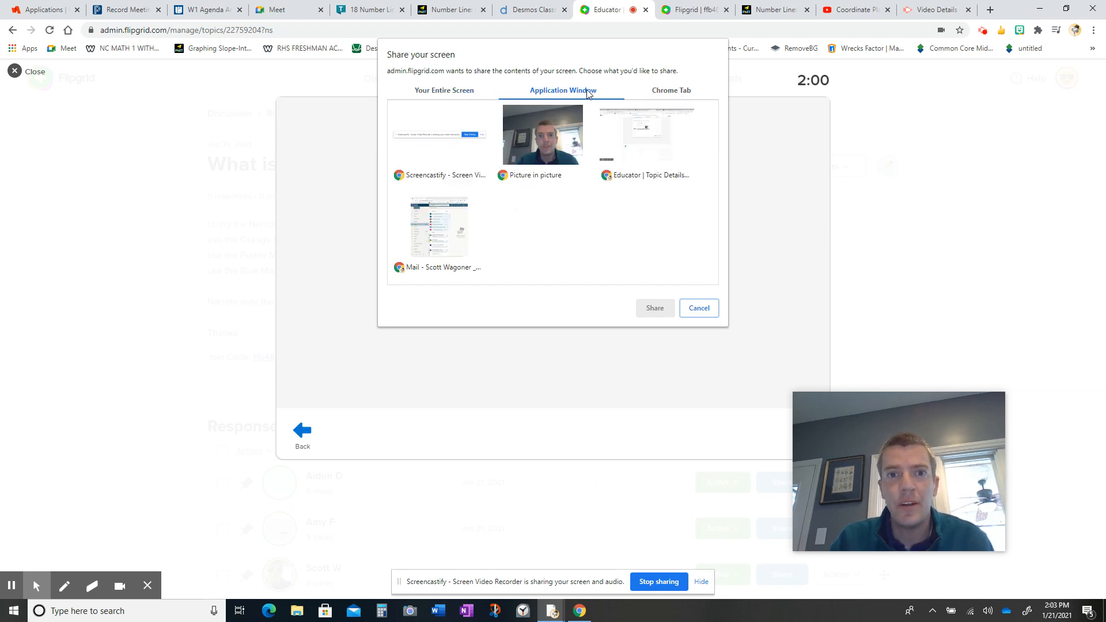
{"action": "left_click", "coordinate": [670, 91]}
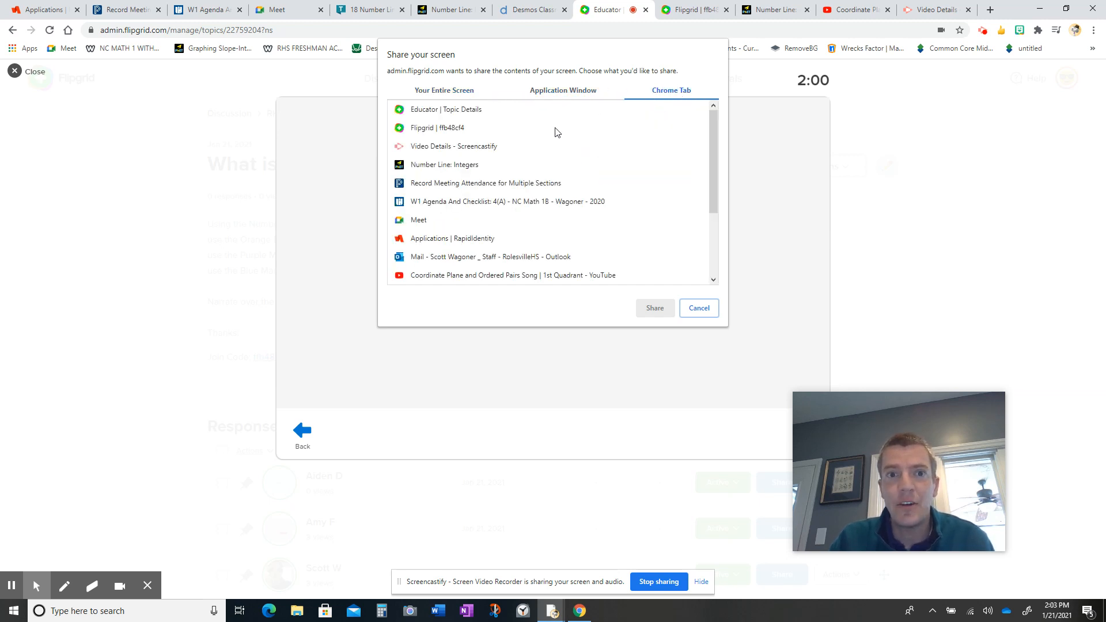
{"action": "left_click", "coordinate": [444, 164]}
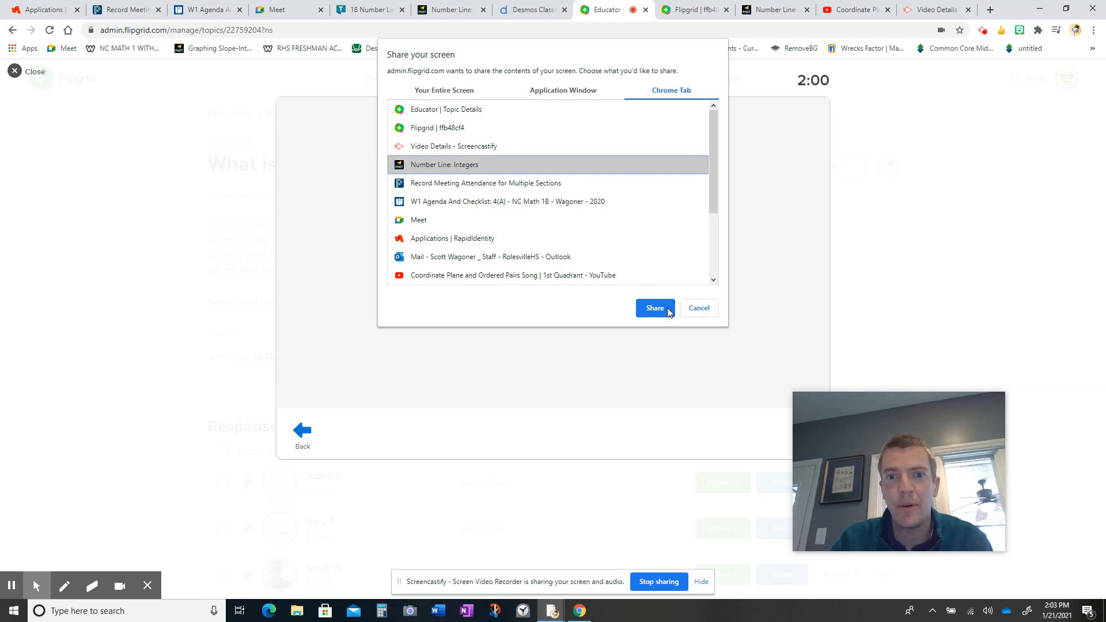
{"action": "mouse_move", "coordinate": [653, 308]}
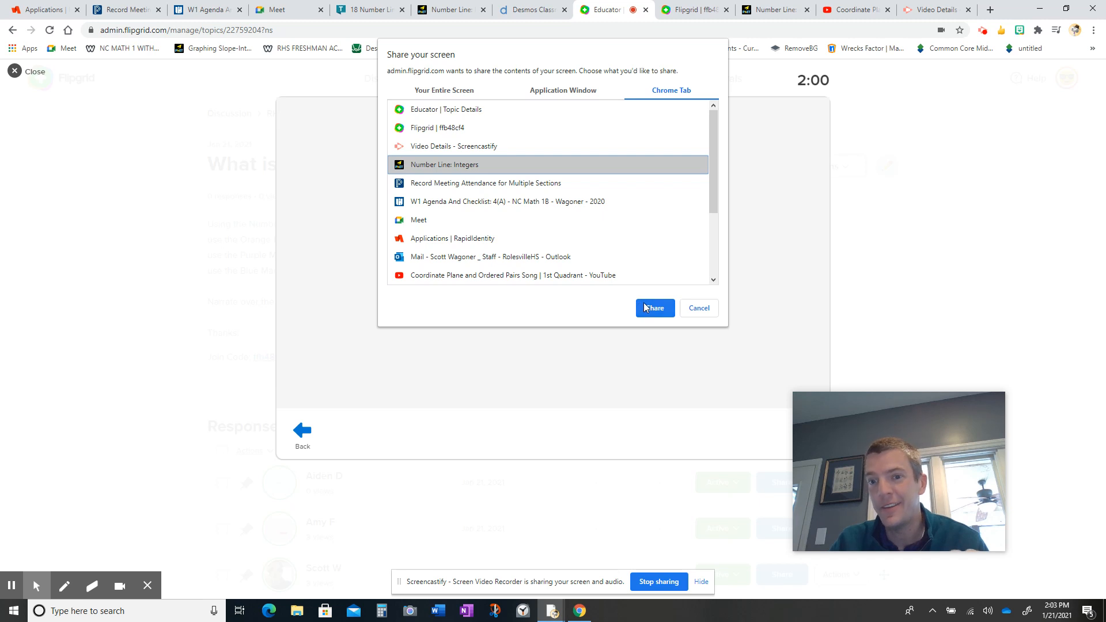
{"action": "left_click", "coordinate": [653, 308]}
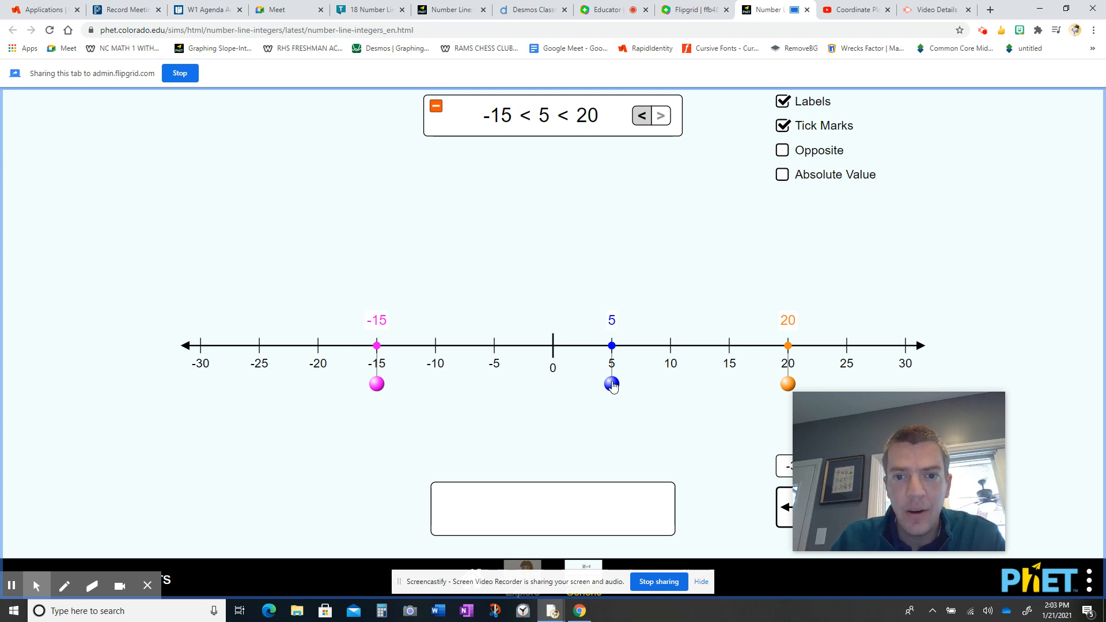
{"action": "mouse_move", "coordinate": [789, 384]}
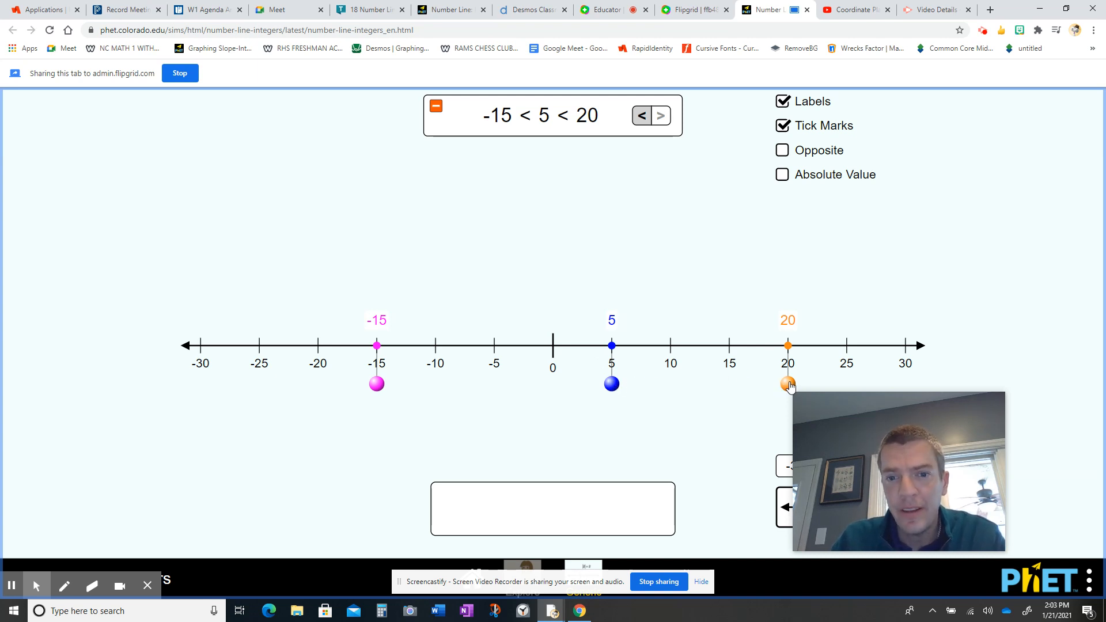
Point out the orange marker at 20 and drag the purple marker back to -15.
{"action": "left_click", "coordinate": [586, 115]}
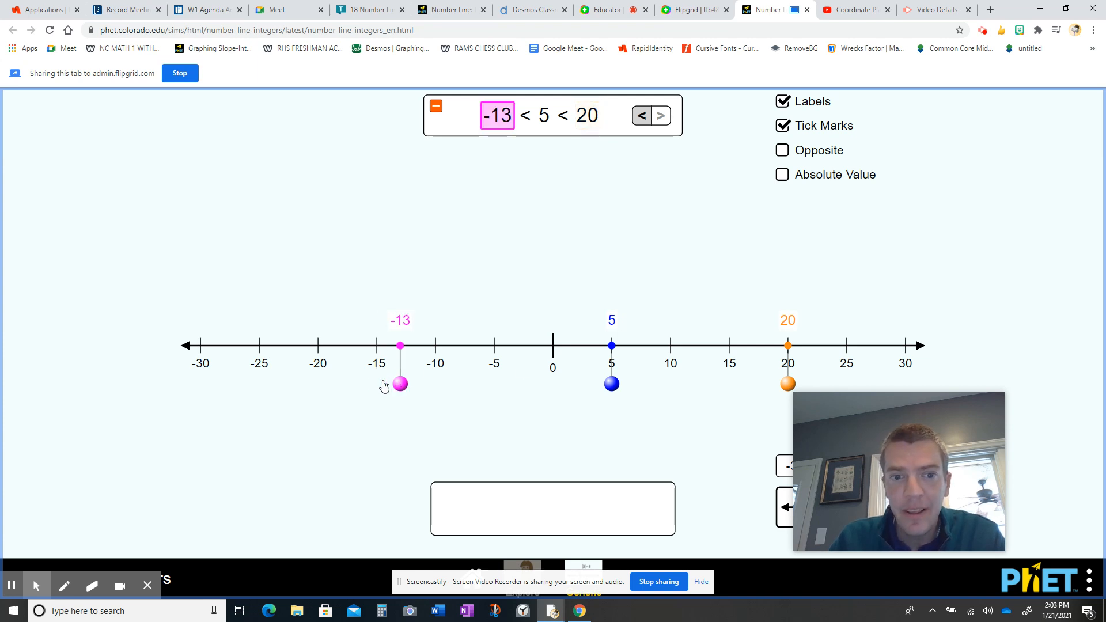
{"action": "left_click_drag", "start_coordinate": [400, 345], "coordinate": [376, 346]}
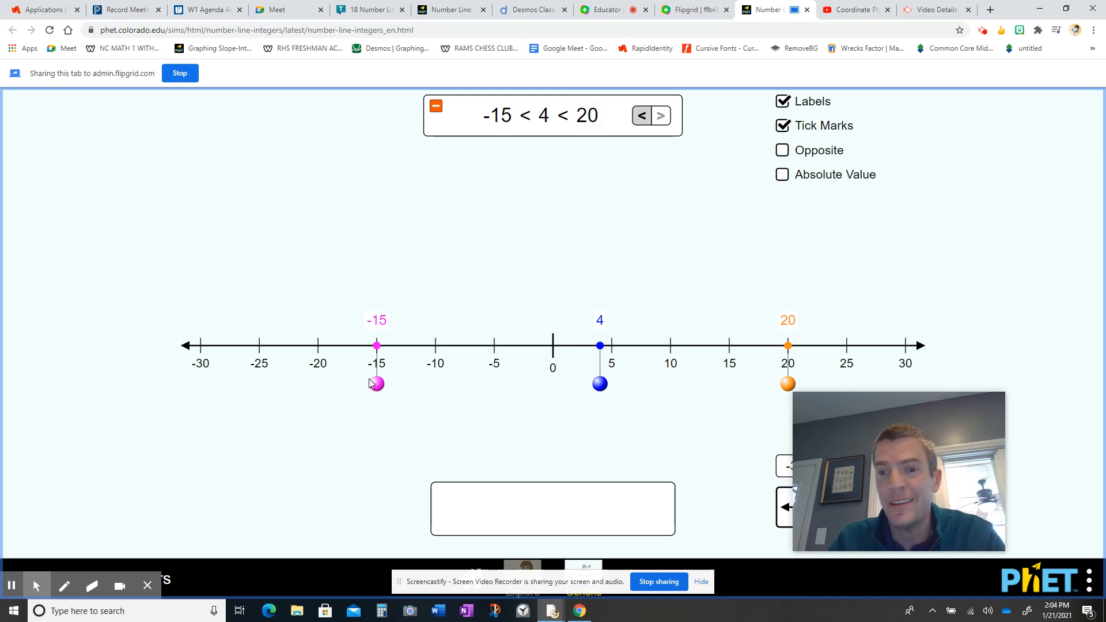
{"action": "mouse_move", "coordinate": [386, 392]}
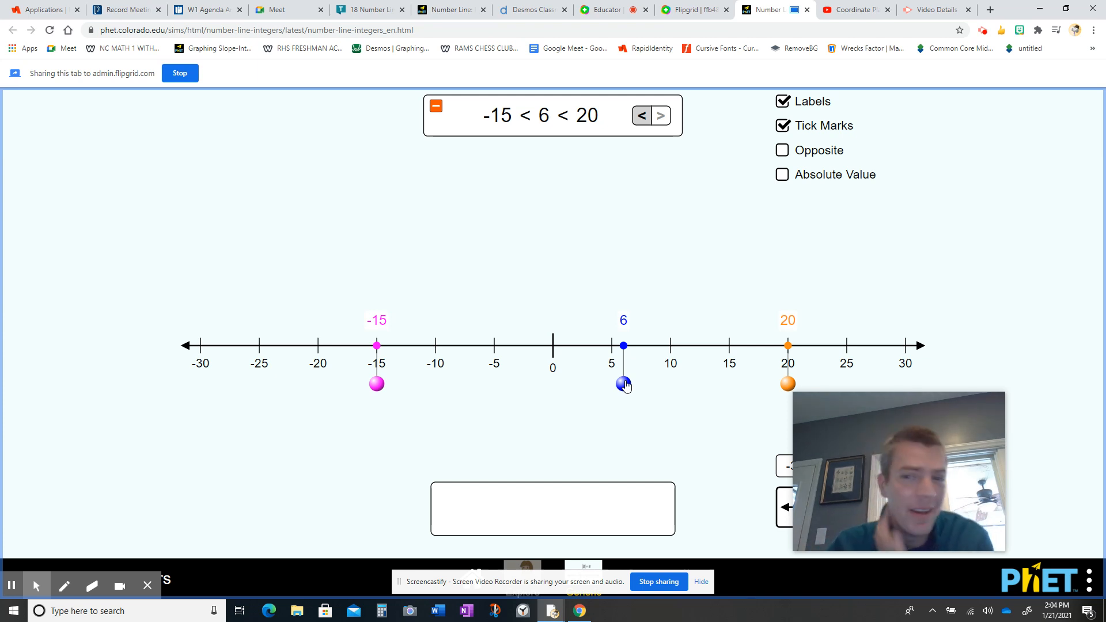
{"action": "mouse_move", "coordinate": [685, 285]}
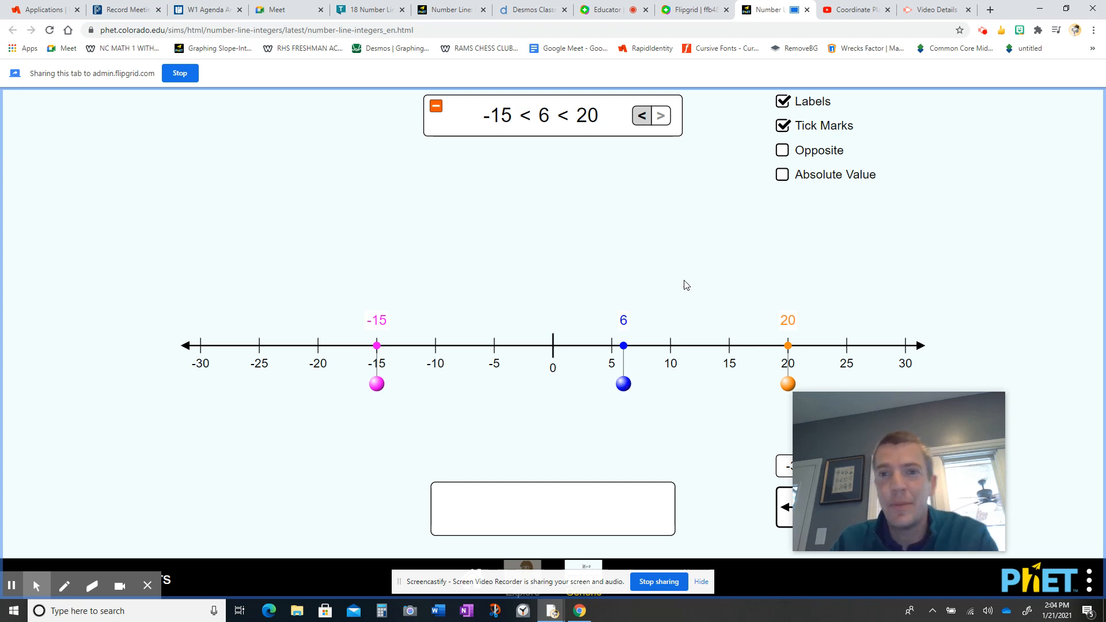
{"action": "mouse_move", "coordinate": [594, 468]}
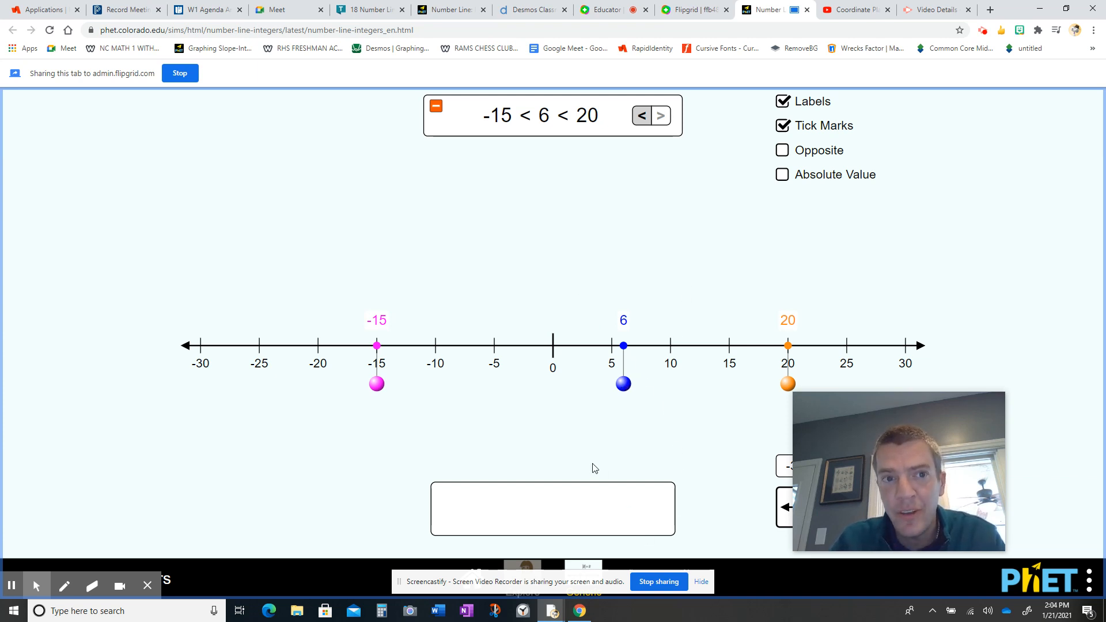
{"action": "mouse_move", "coordinate": [239, 120]}
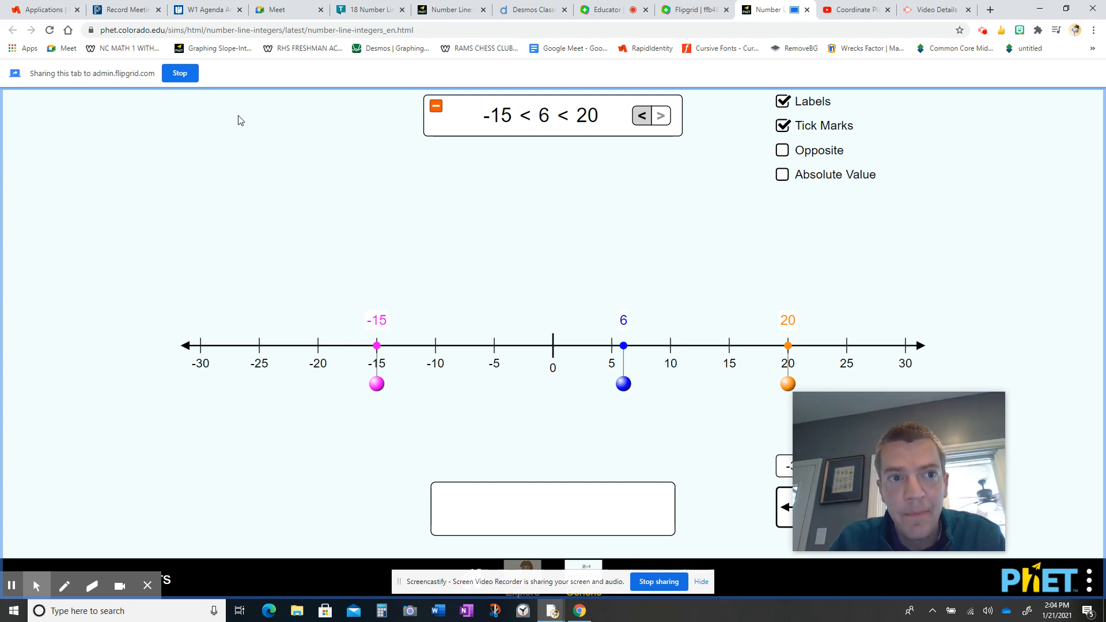
{"action": "mouse_move", "coordinate": [80, 79]}
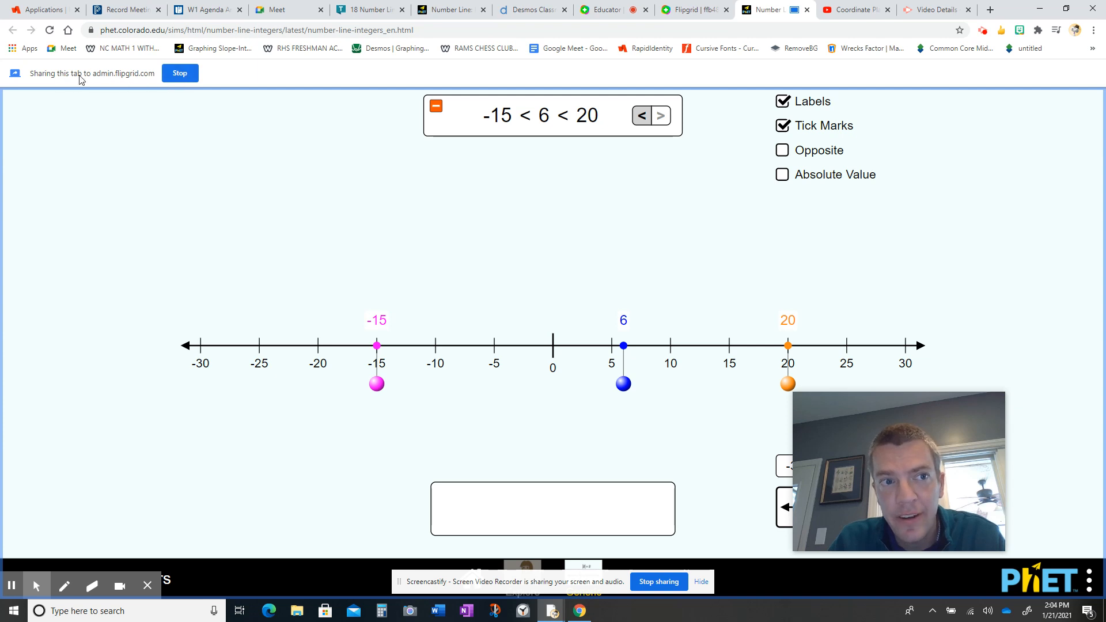
{"action": "mouse_move", "coordinate": [180, 73]}
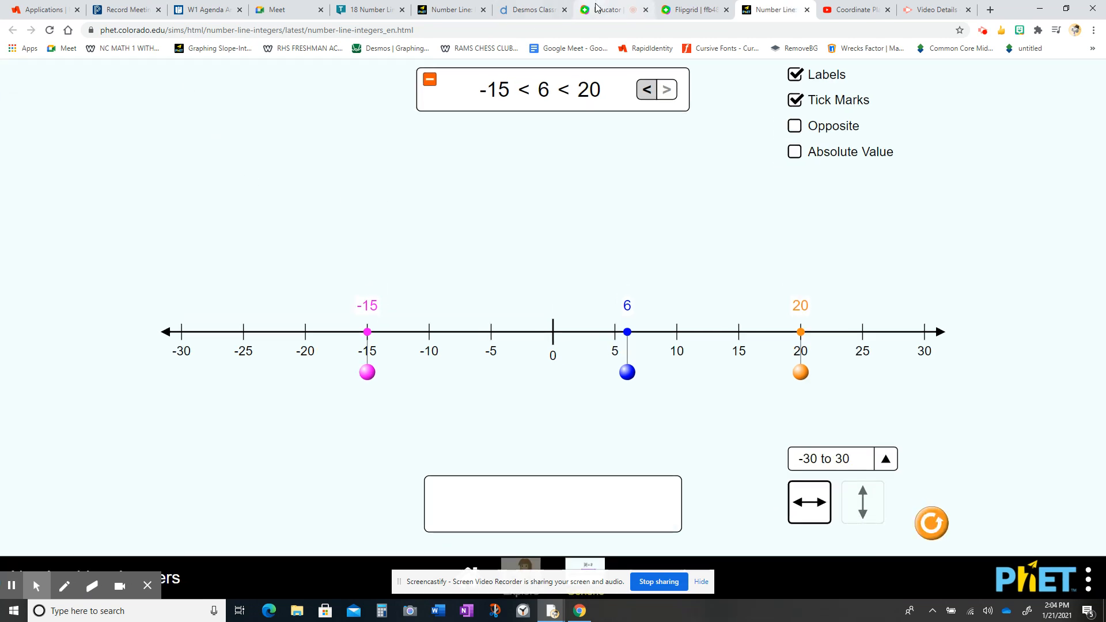
Stop recording from the Flipgrid tab, pause the clip, and continue to submission.
{"action": "left_click", "coordinate": [605, 9]}
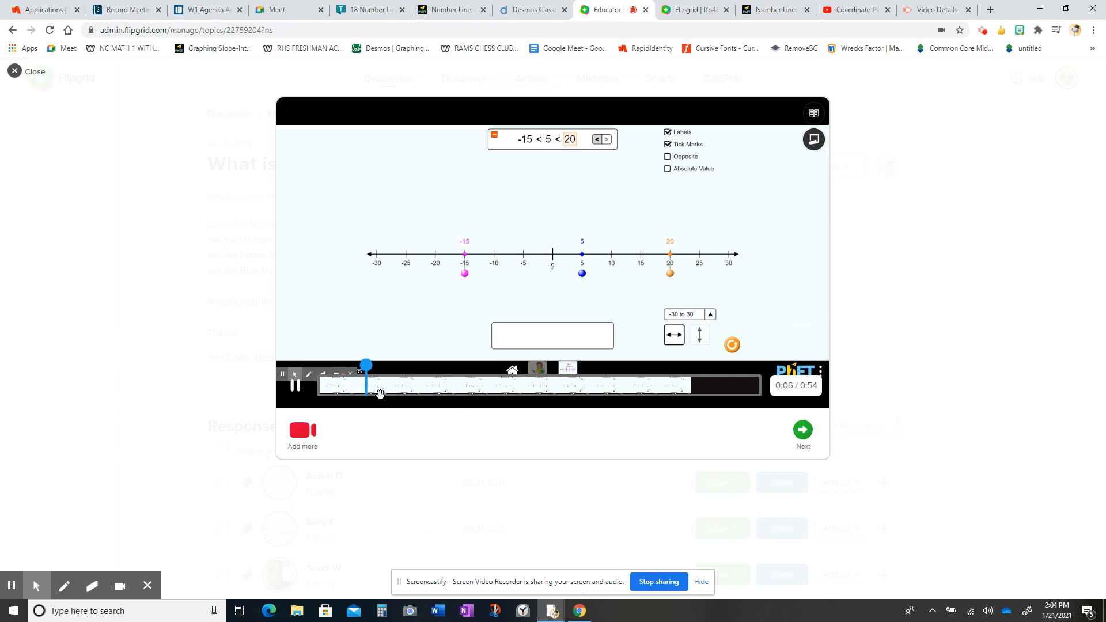
{"action": "left_click", "coordinate": [281, 373]}
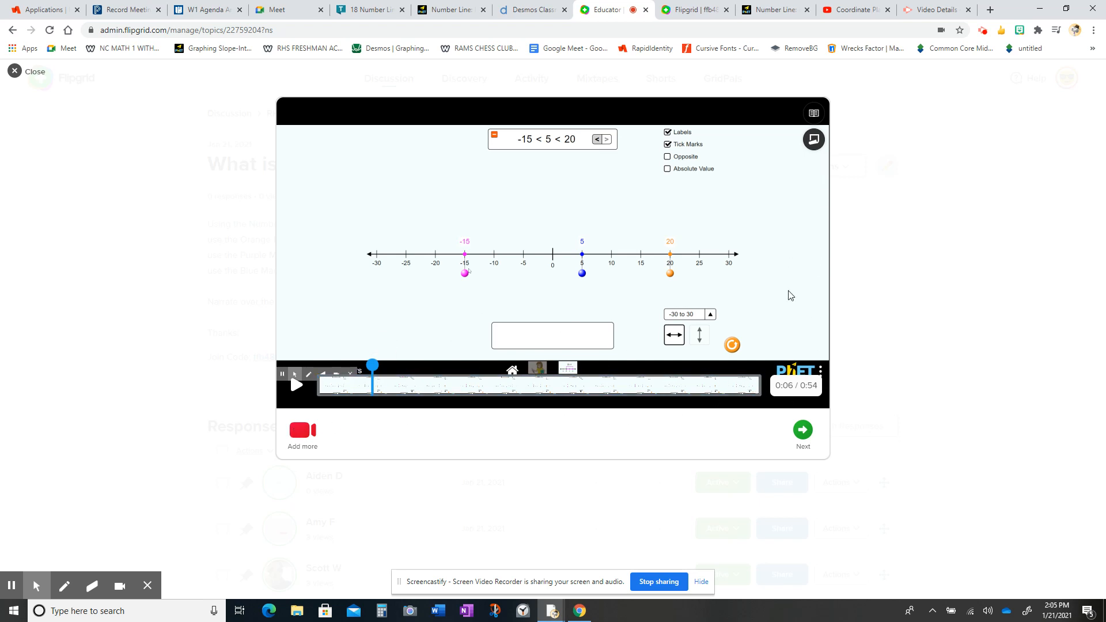
{"action": "left_click", "coordinate": [802, 428]}
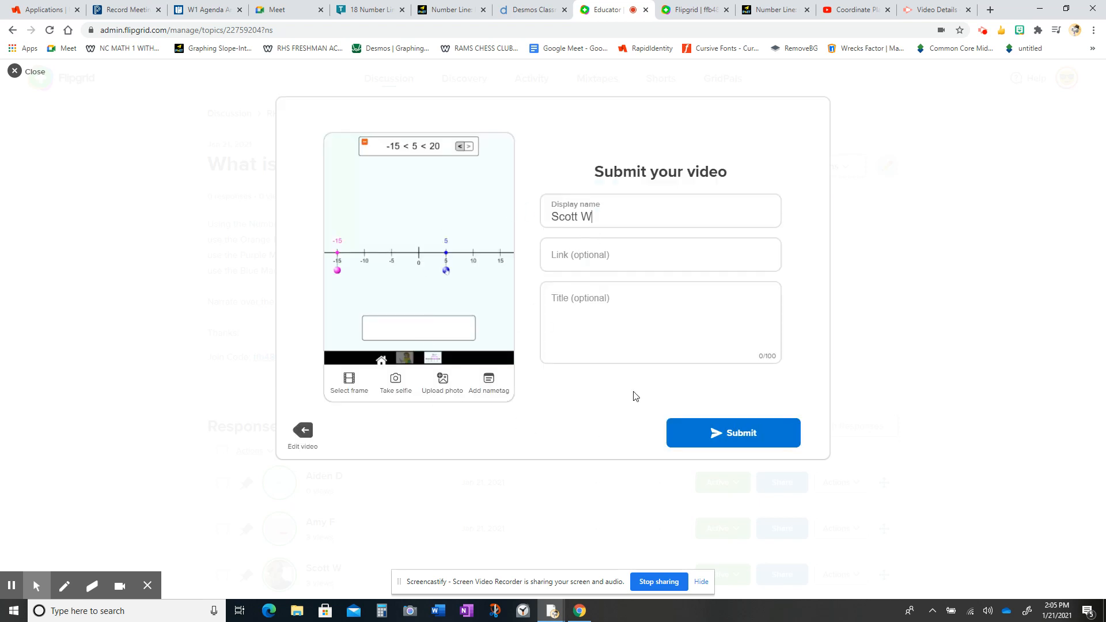
Close the recorder and confirm discarding the unsubmitted video.
{"action": "left_click", "coordinate": [27, 71]}
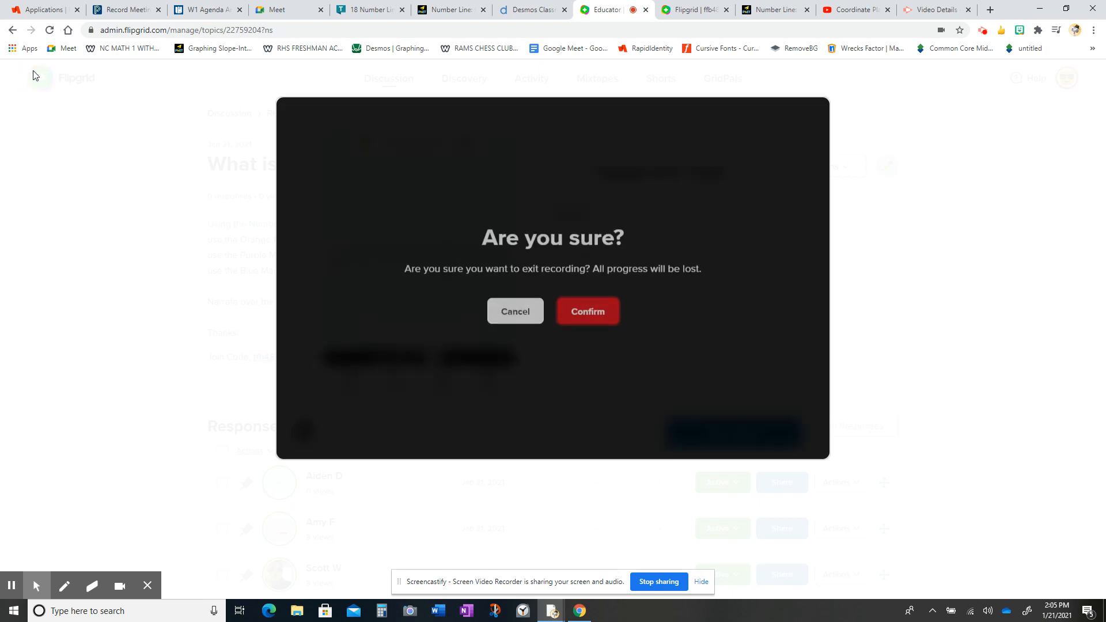
{"action": "left_click", "coordinate": [587, 311]}
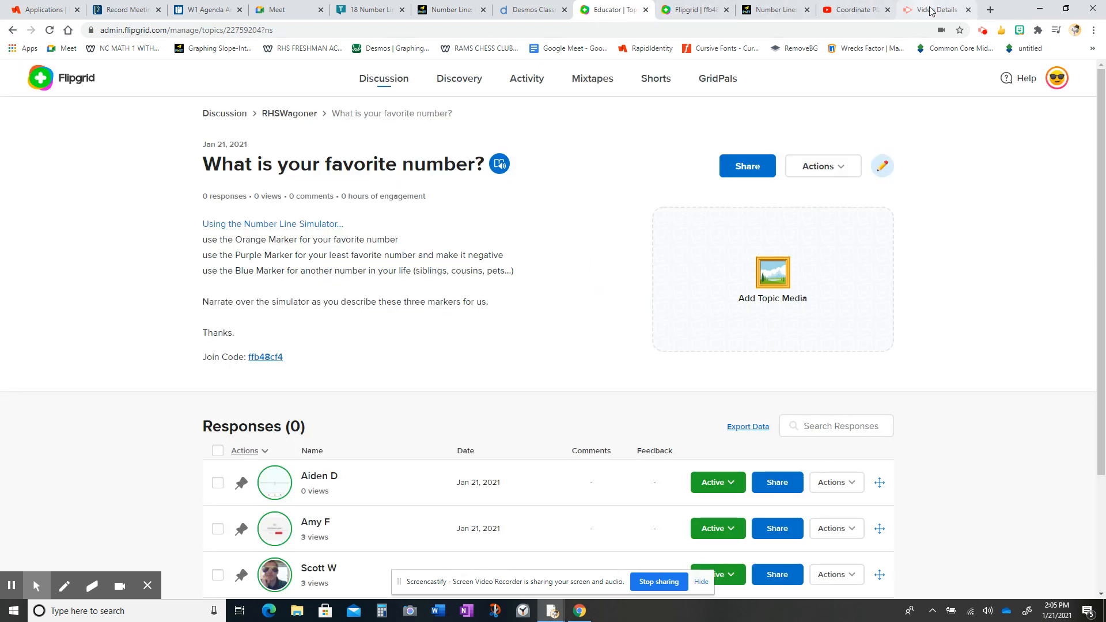
{"action": "mouse_move", "coordinate": [614, 490]}
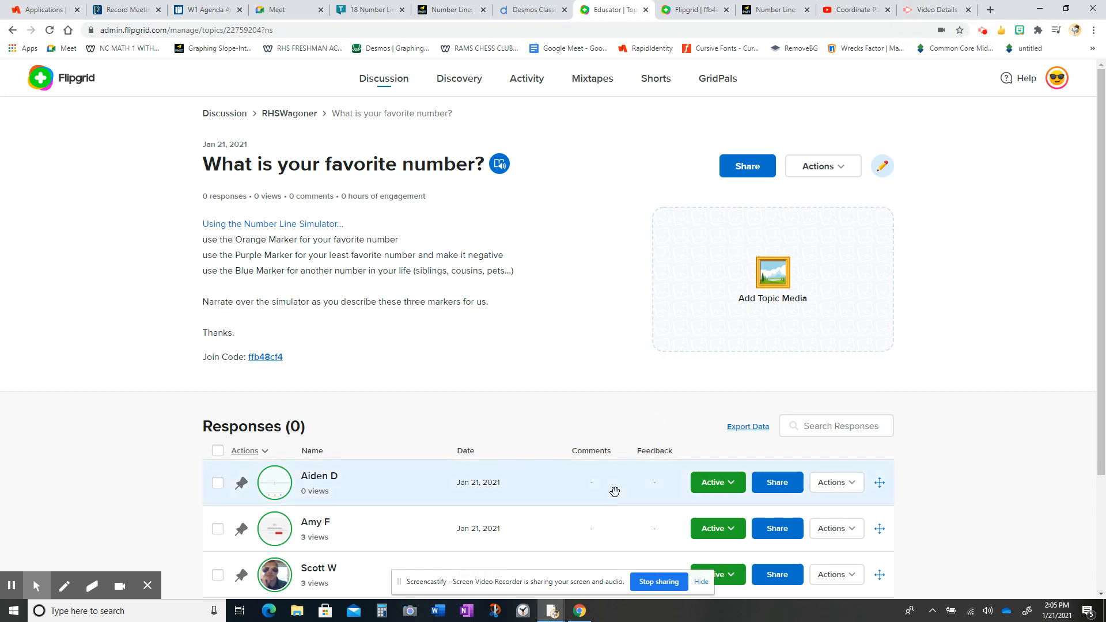